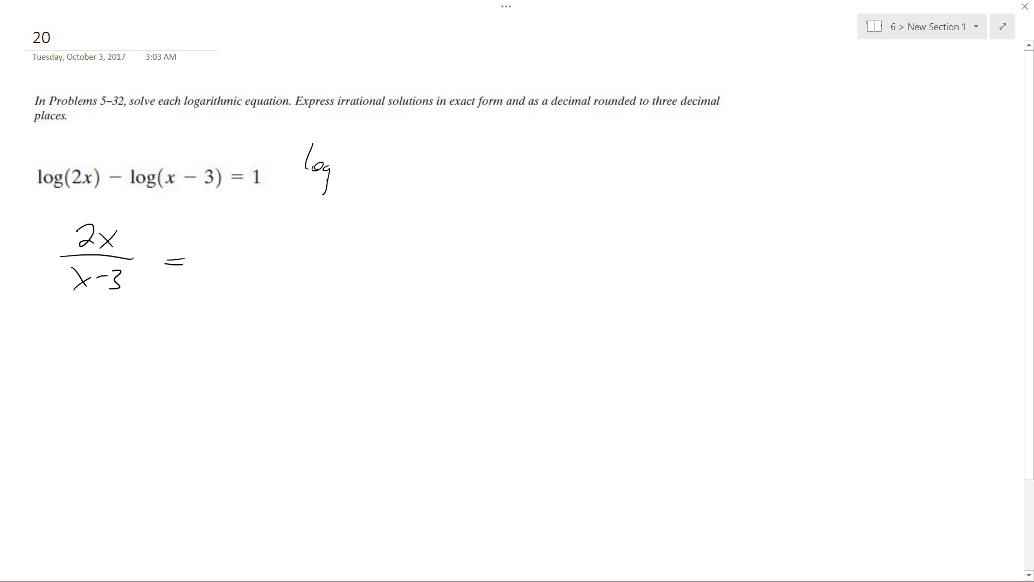
Handwrite the base 10 and argument 10 after 'log' to form log₁₀10 beside the equation.
drag(336, 179, 386, 152)
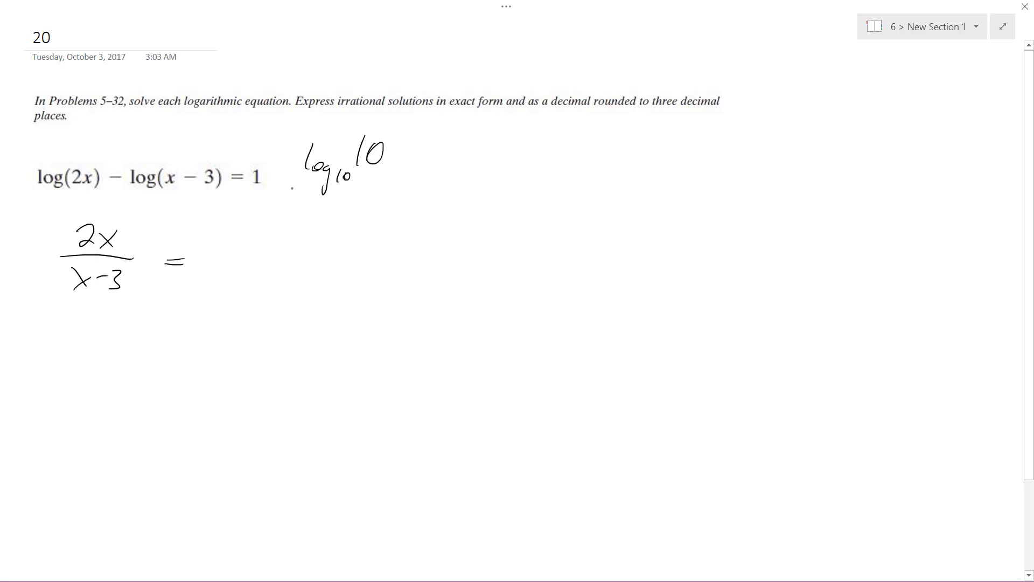